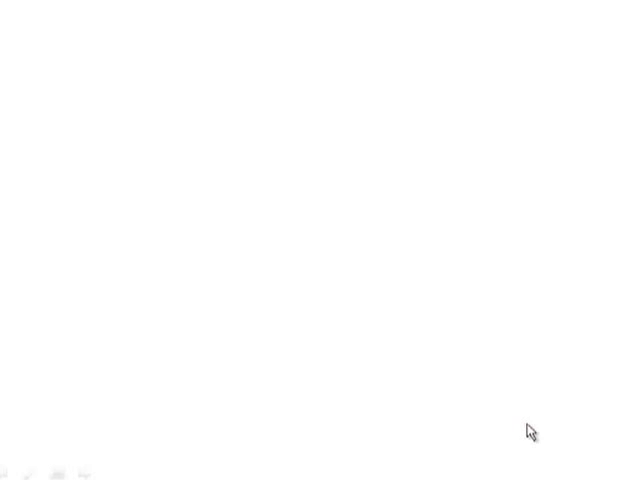
pyautogui.moveTo(521, 420)
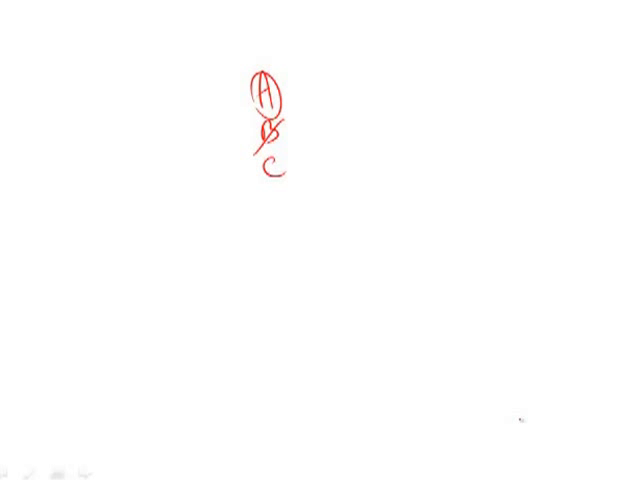
# Strike through the letter C with a red diagonal line
pyautogui.moveTo(258, 178); pyautogui.dragTo(290, 150)
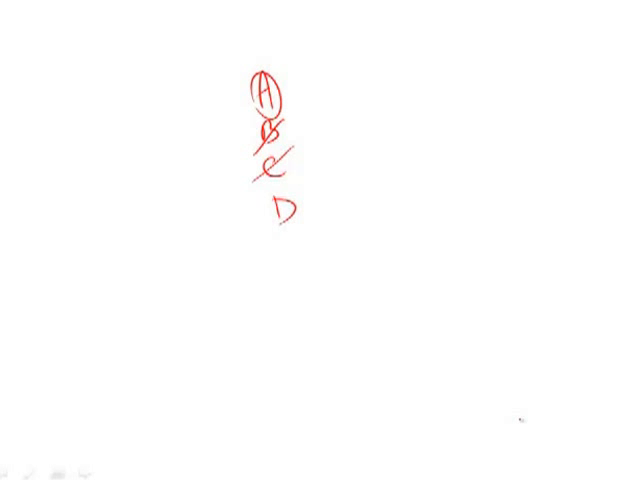
# Circle the letter D in red and strike through the letter E below it
pyautogui.moveTo(268, 205); pyautogui.dragTo(315, 225)
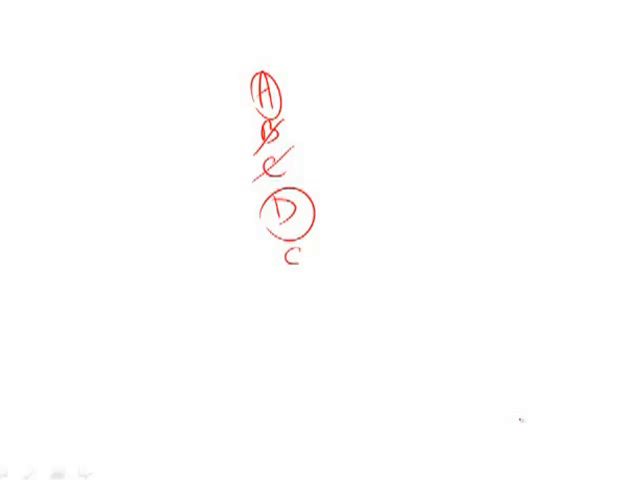
pyautogui.moveTo(263, 283); pyautogui.dragTo(320, 248)
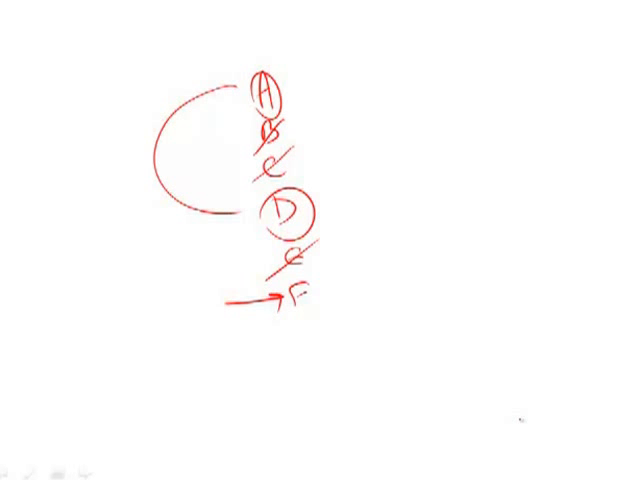
# Strike through the letter F with a red diagonal line
pyautogui.moveTo(250, 355); pyautogui.dragTo(295, 305)
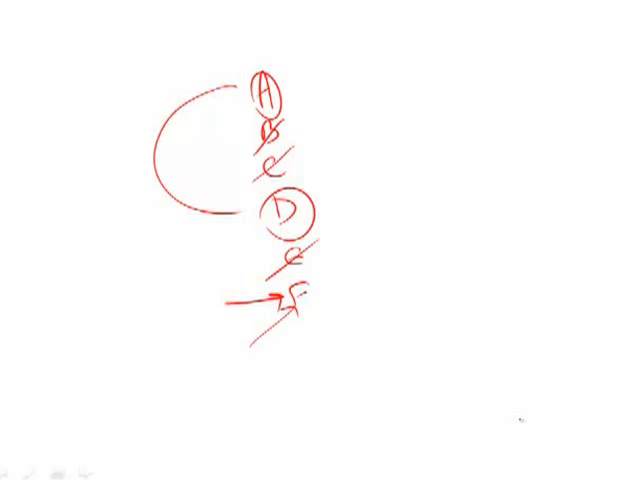